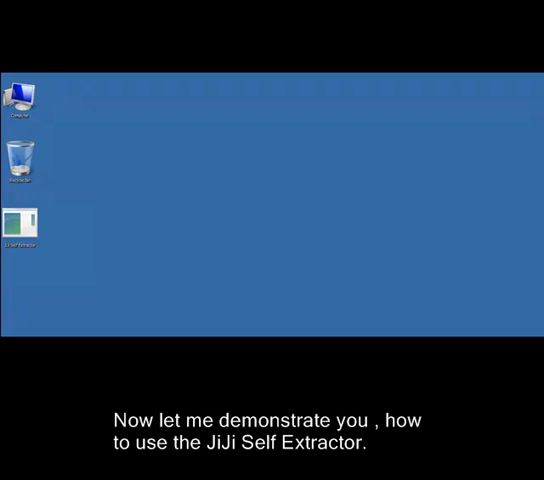
Open the desktop folder holding the extracted JiJi Self Extractor program files
left_click(20, 220)
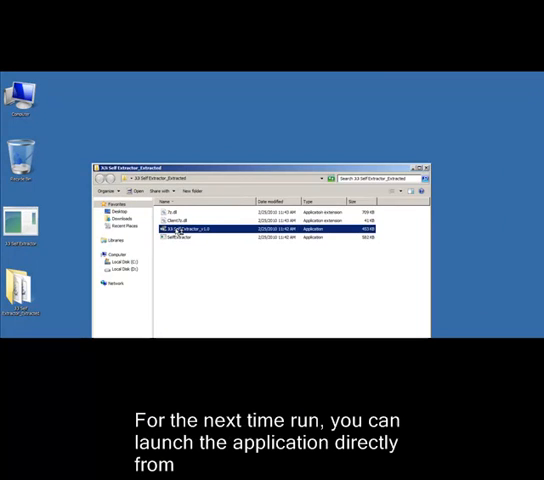
Launch JiJi Self Extractor to reach its empty file-packing list
double_click(180, 232)
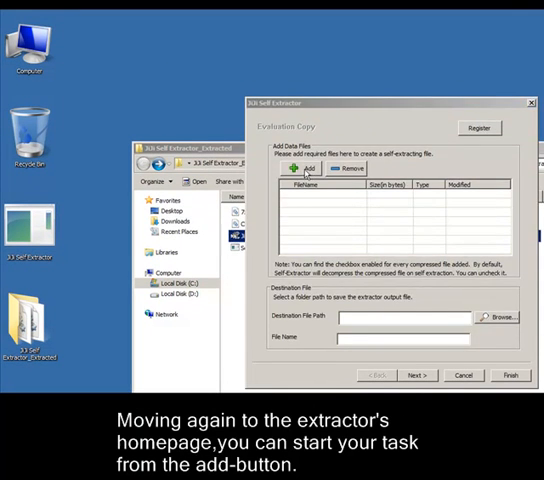
Add the chosen files including setup.exe to the packing list and start picking the output folder
left_click(308, 172)
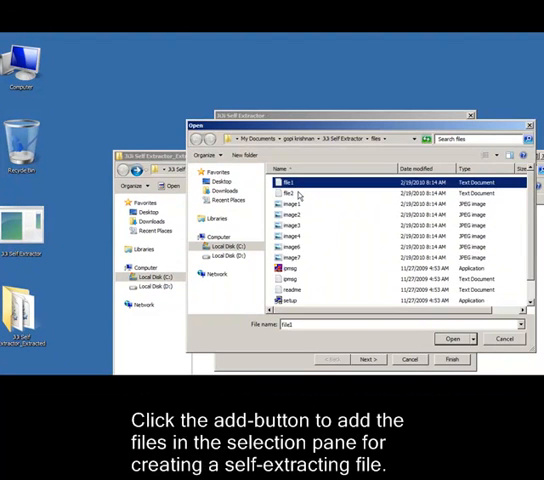
left_click(452, 338)
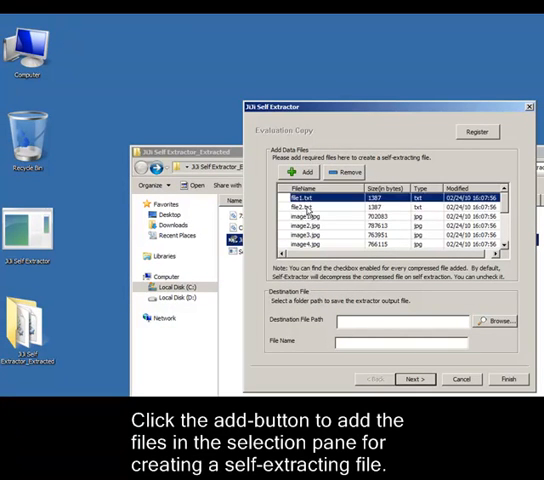
left_click(306, 172)
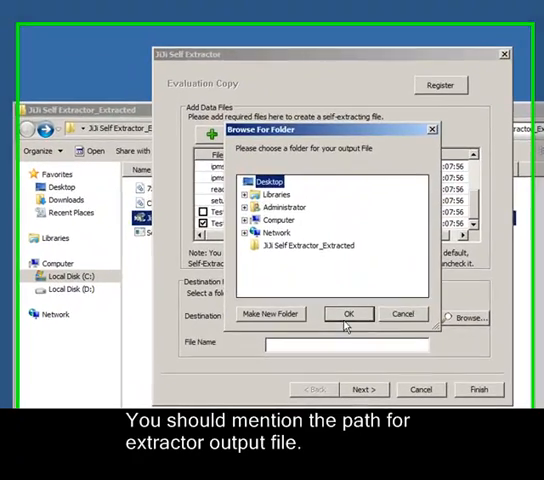
Set the Desktop as output folder and name the output file 'Test Setup'
left_click(348, 312)
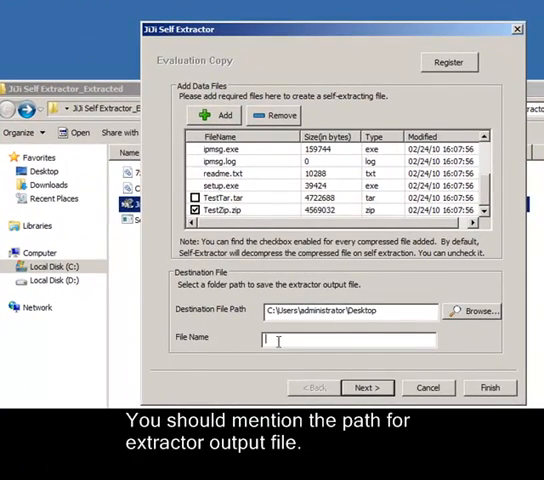
type("Test Setup")
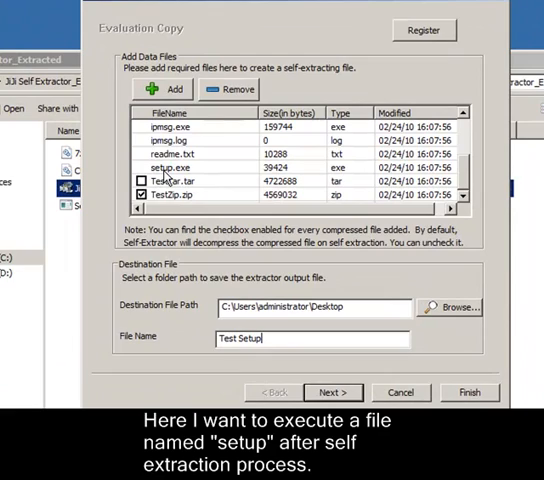
Enable running setup.exe after extraction and create the self-extracting file
left_click(332, 392)
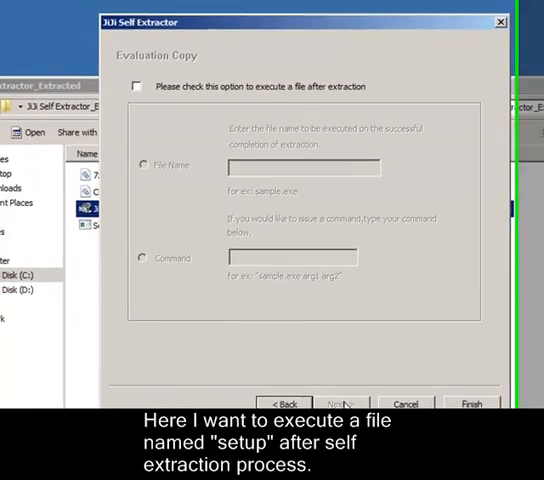
left_click(132, 88)
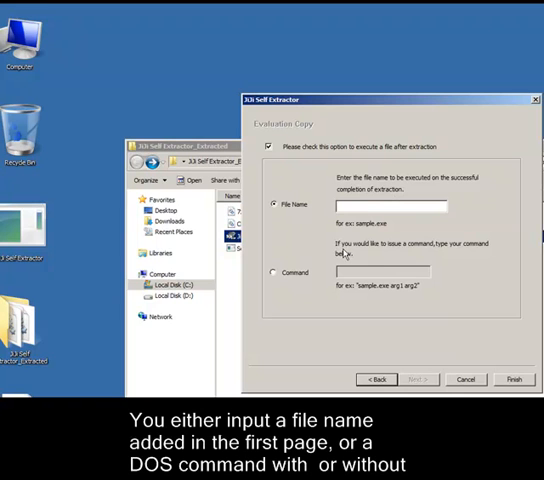
left_click(384, 204)
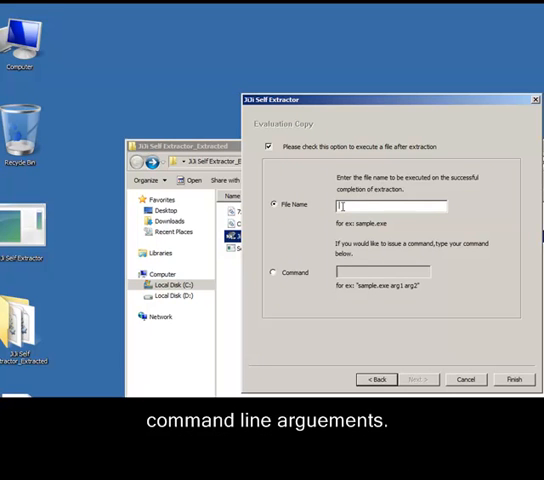
type("s")
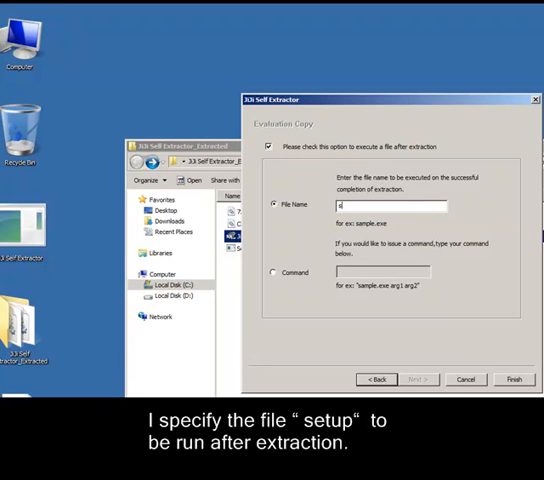
type("setup")
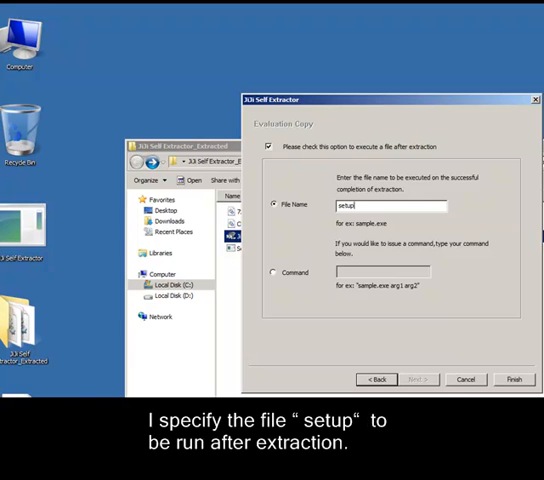
type(".ex")
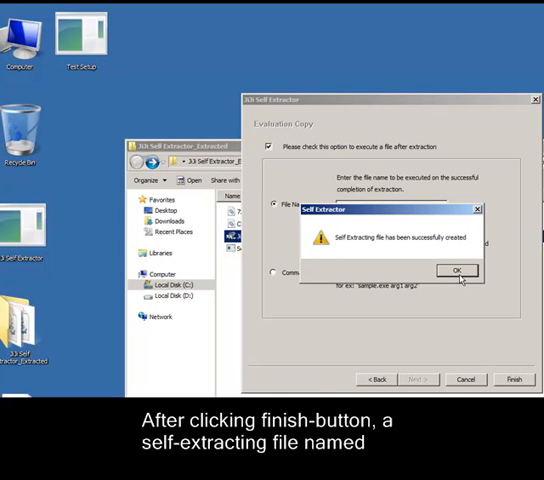
Acknowledge the success message, closing the wizard
left_click(456, 270)
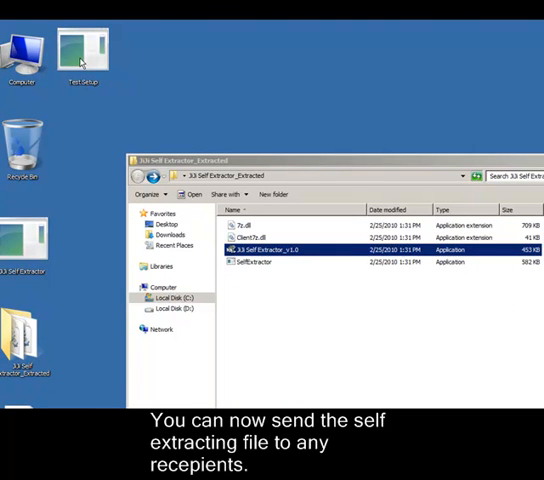
Close the Explorer folder and run Test Setup from the desktop to extract and launch setup
left_click(82, 50)
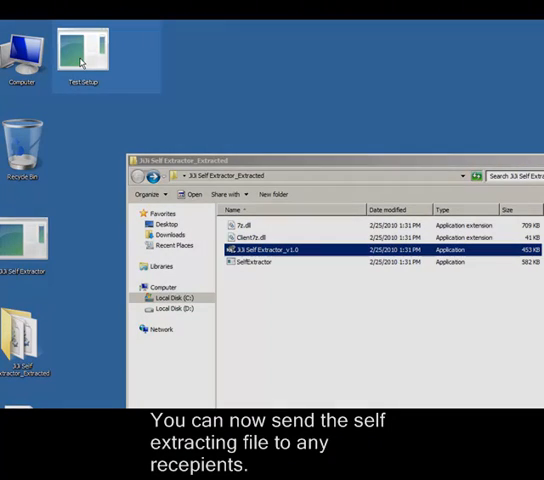
left_click(82, 48)
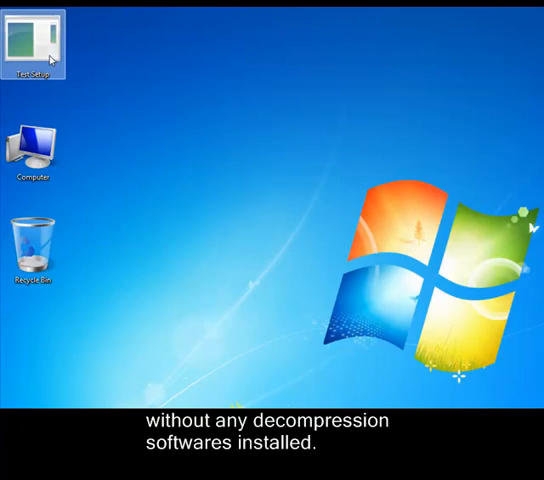
double_click(32, 42)
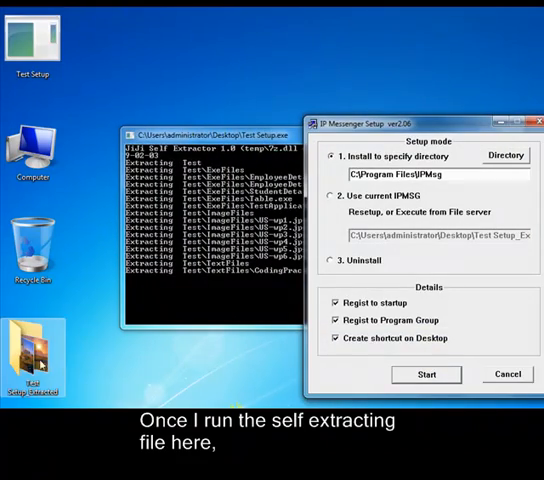